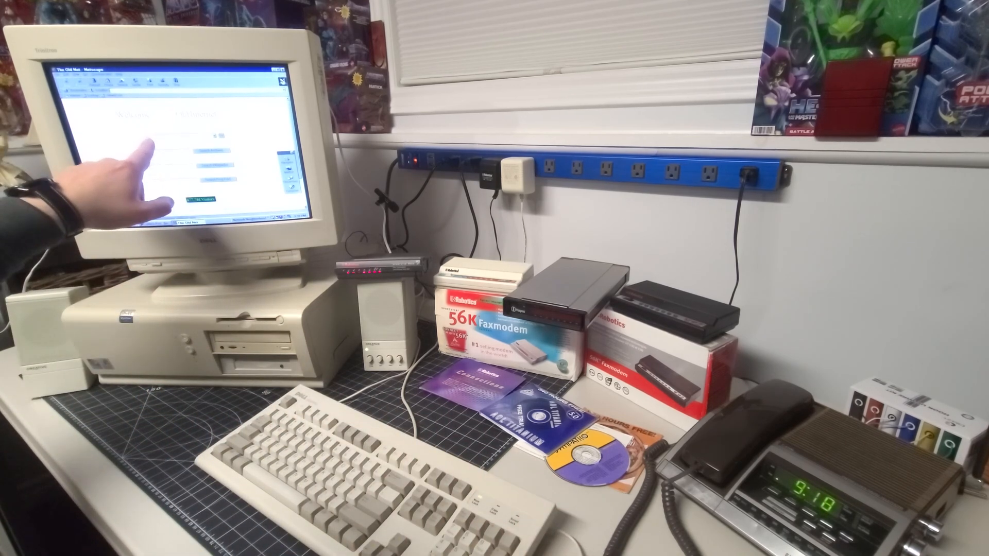
mouse_move(113, 145)
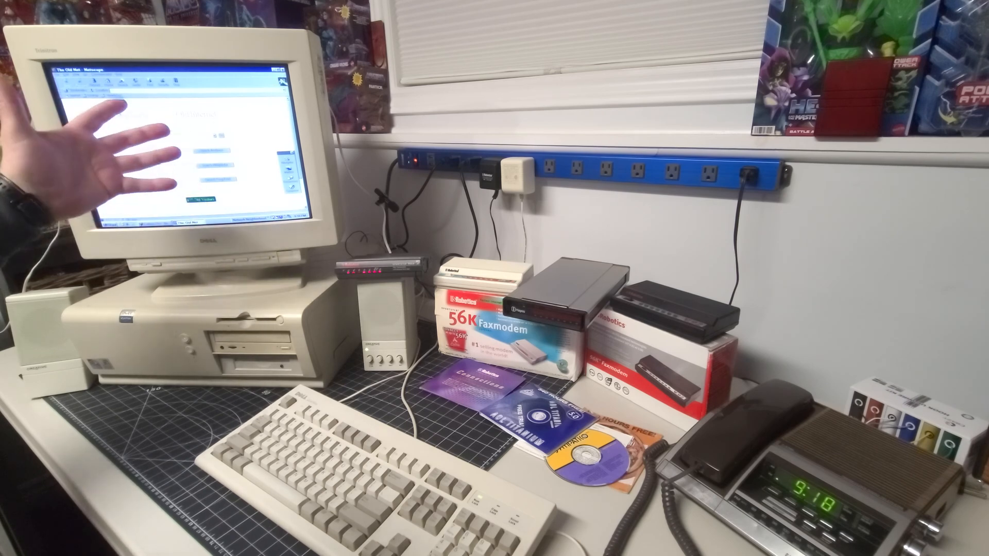